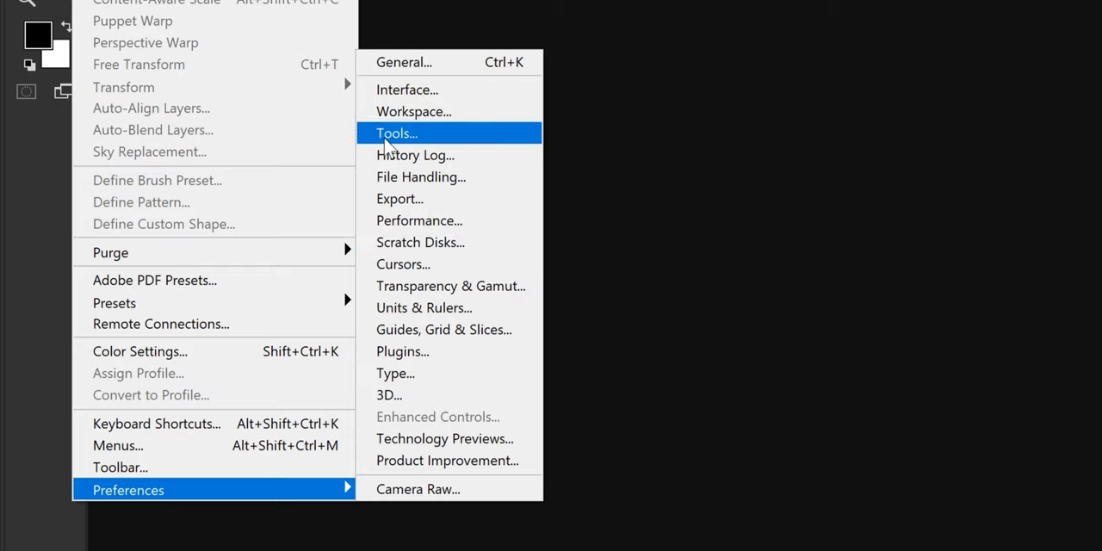
# Open Photoshop's Tools preferences from Edit > Preferences.
pyautogui.click(397, 133)
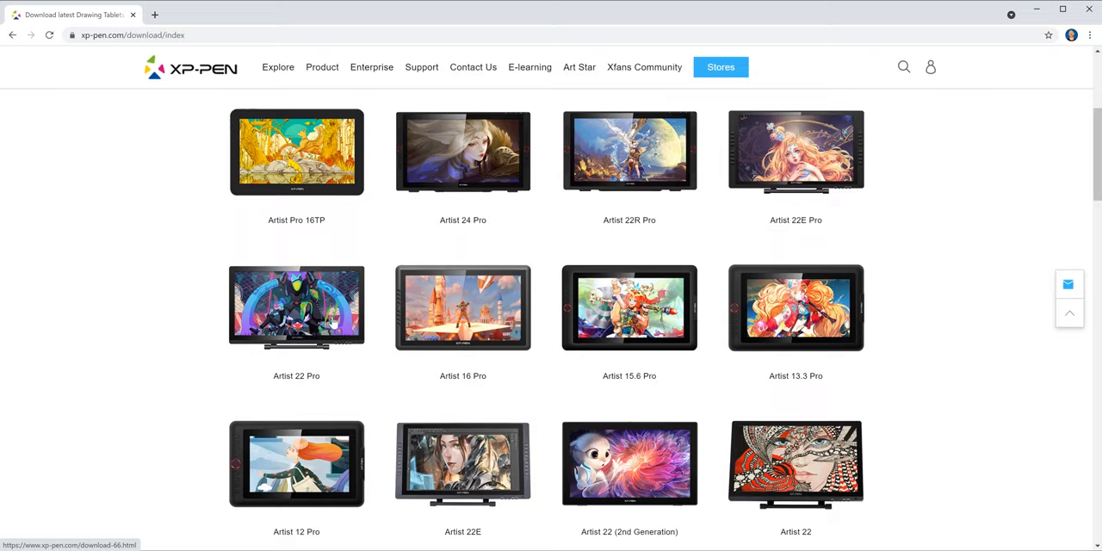
# Open the XP-Pen Artist Pro 16TP download page and scroll to its drivers.
pyautogui.click(296, 152)
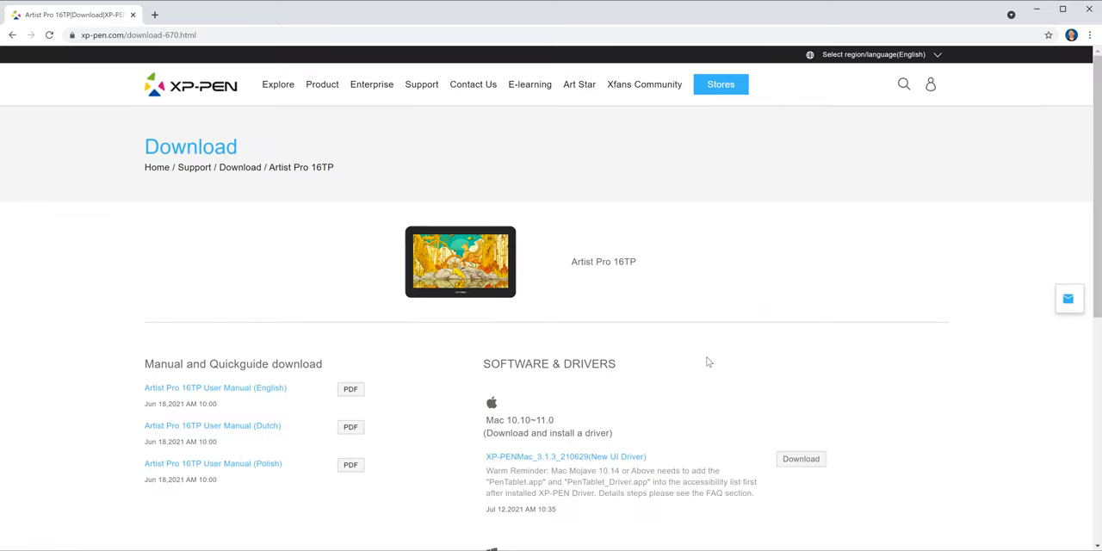
pyautogui.scroll(-3)
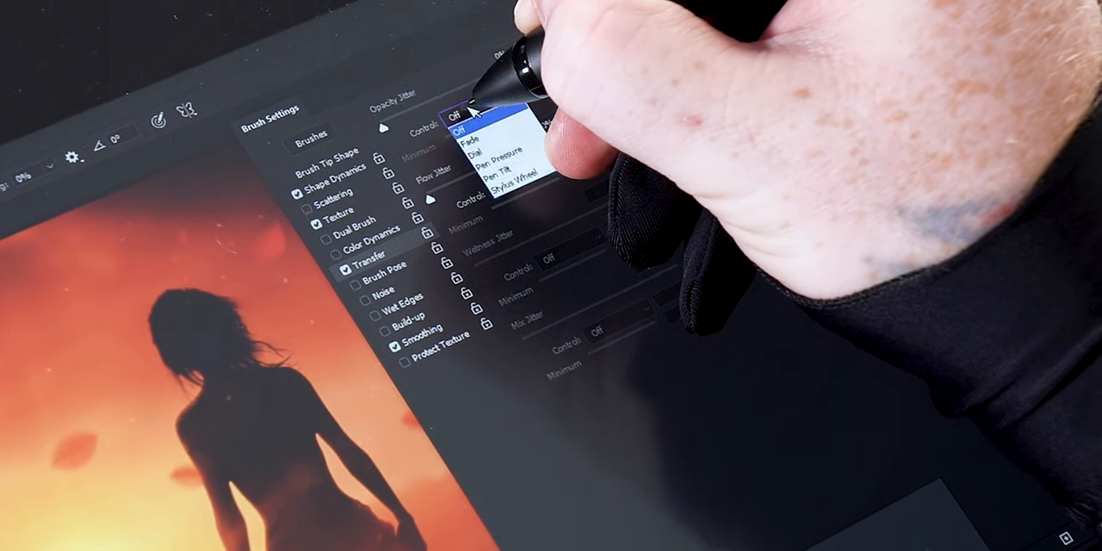
# Choose Pen Pressure as the Opacity Jitter control in the brush's Transfer settings.
pyautogui.click(506, 157)
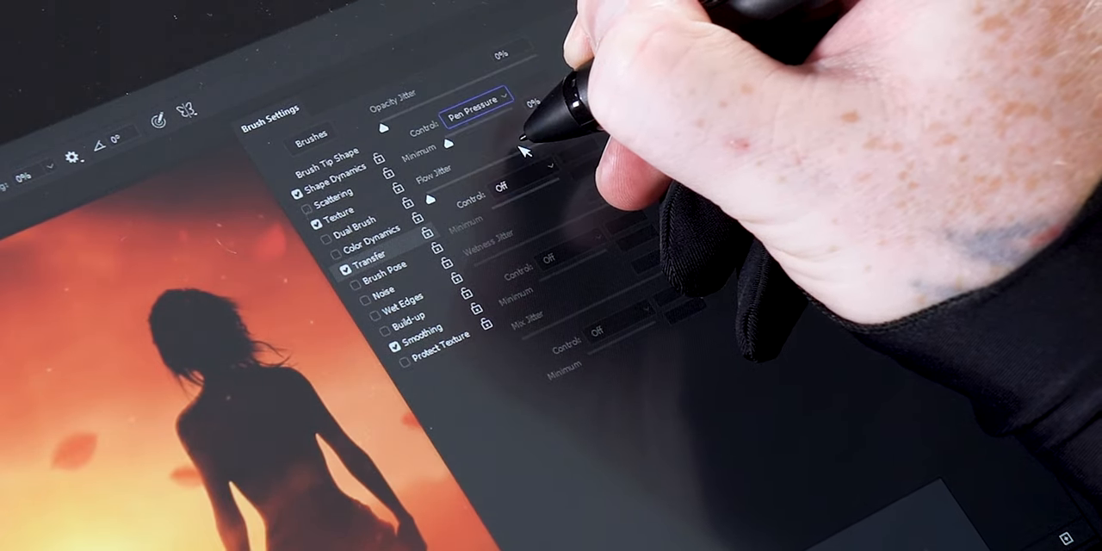